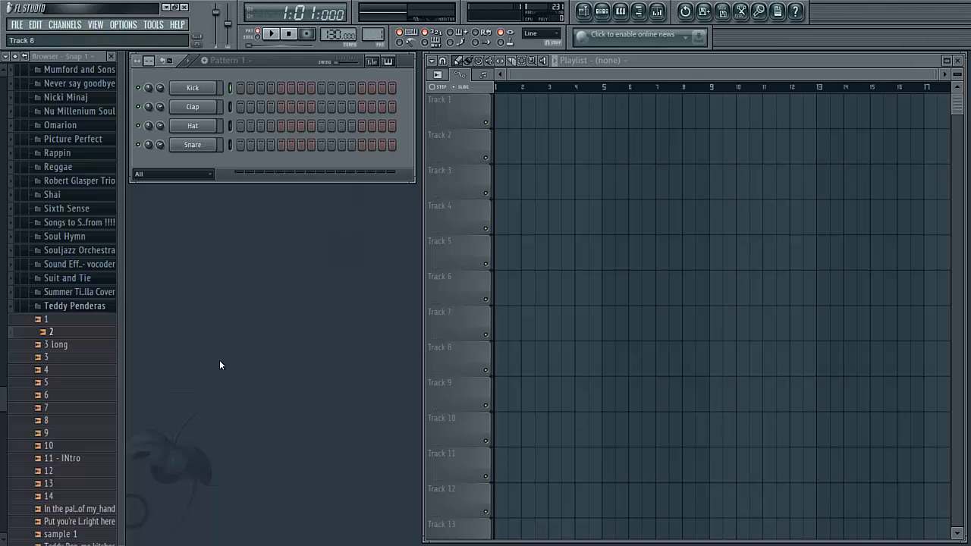
pyautogui.moveTo(185, 348)
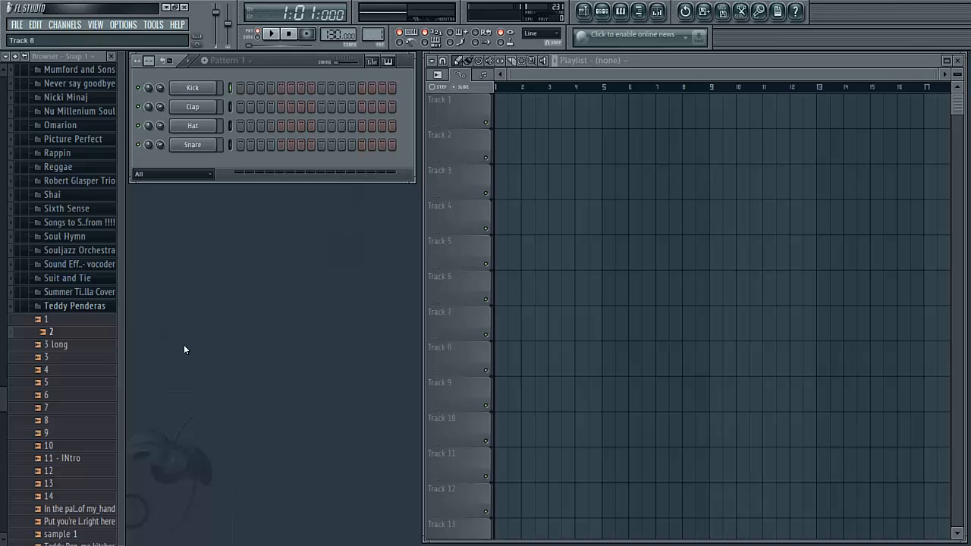
pyautogui.moveTo(83, 325)
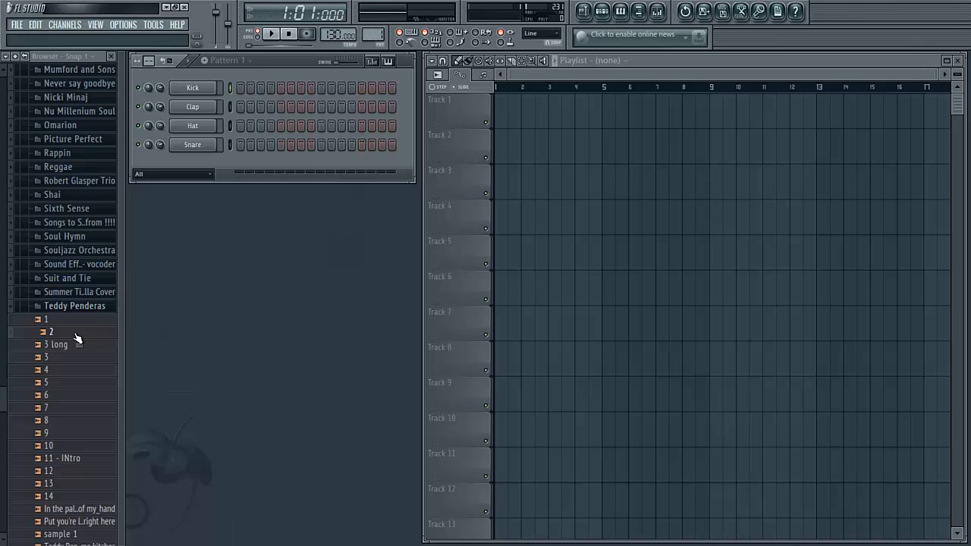
pyautogui.moveTo(64, 358)
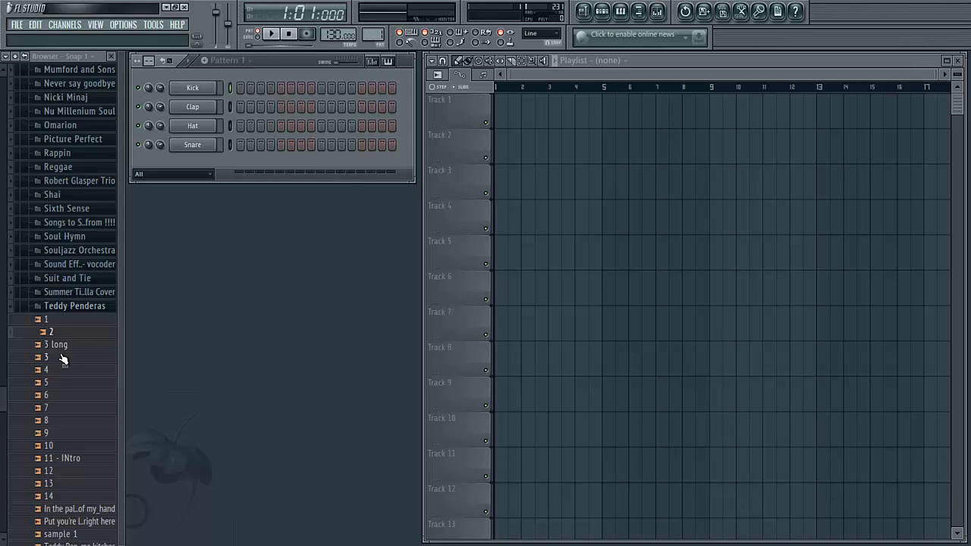
pyautogui.moveTo(60, 361)
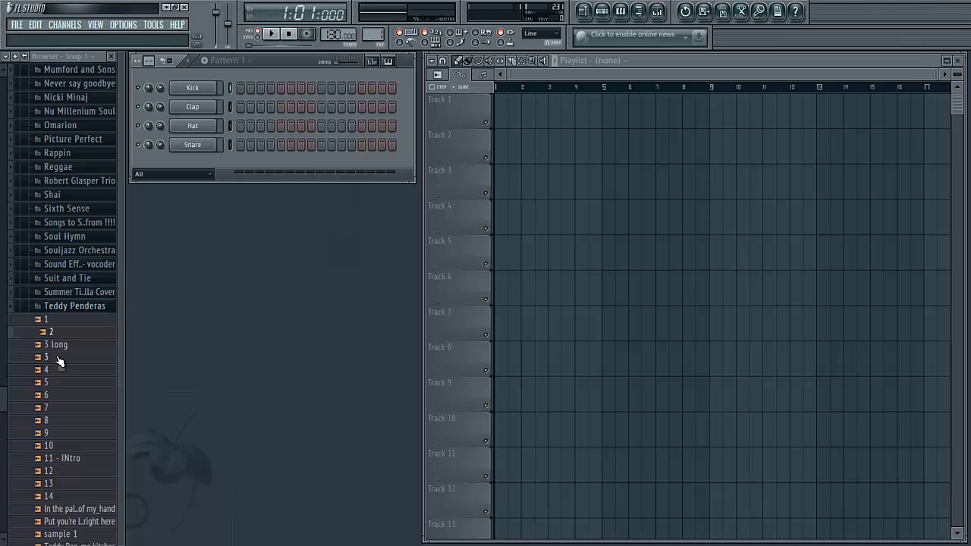
pyautogui.moveTo(76, 461)
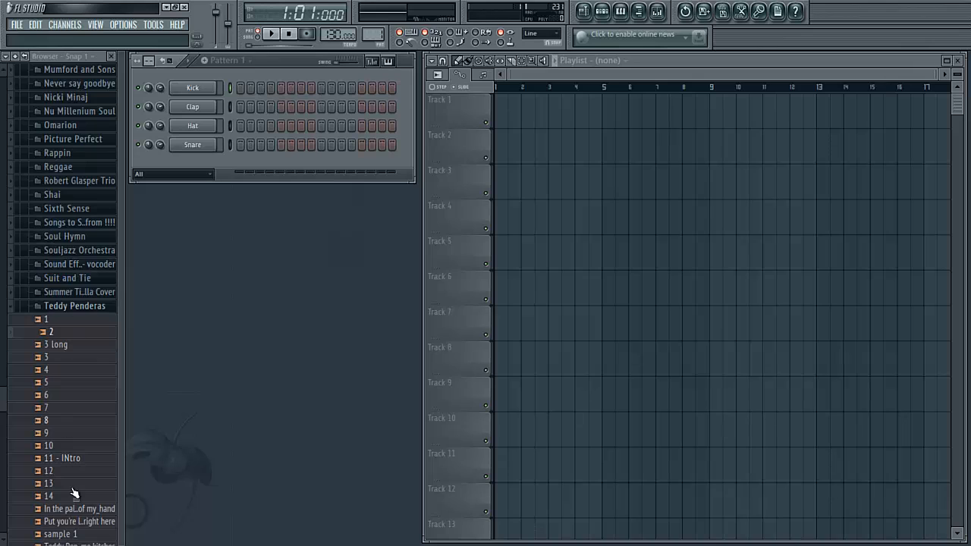
# Load the 11 - INtro sample from the Browser into the audio editor
pyautogui.rightClick(69, 458)
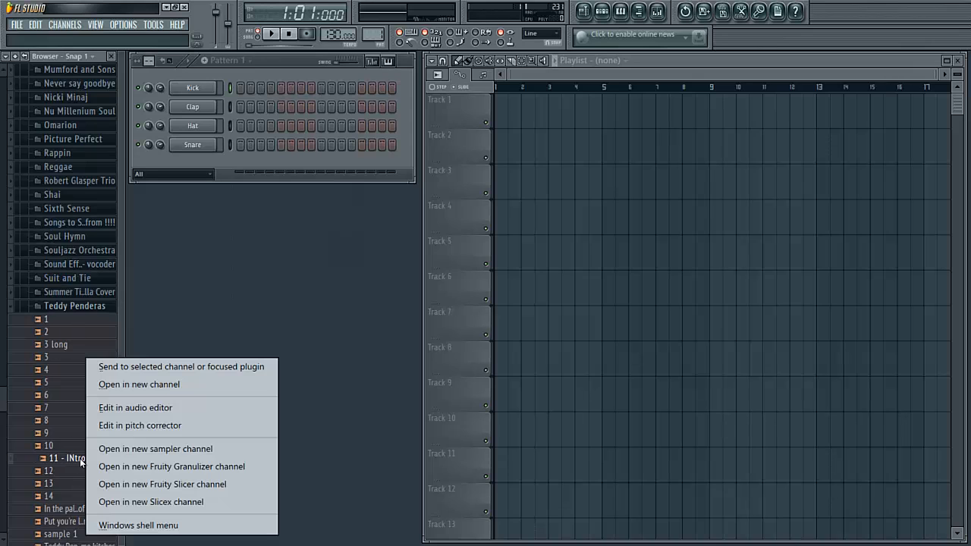
pyautogui.moveTo(158, 408)
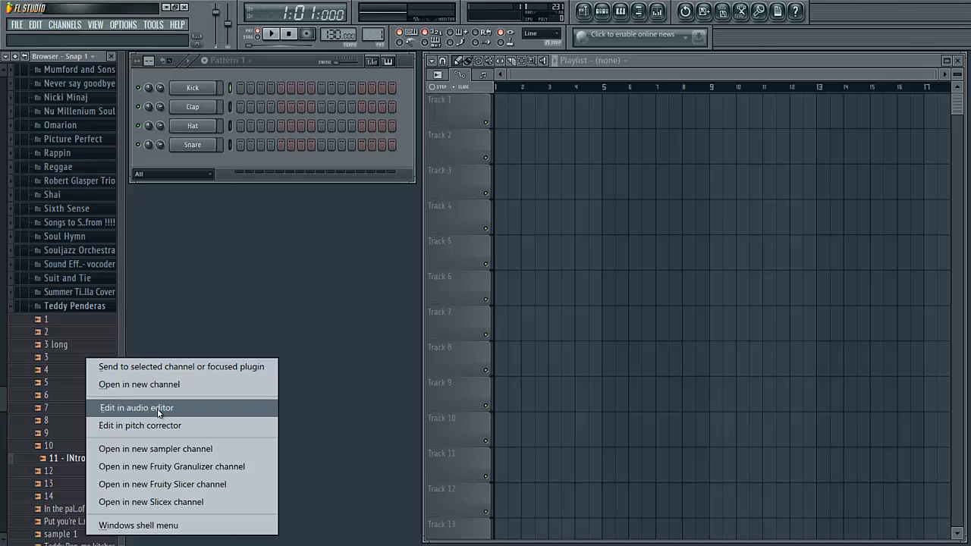
pyautogui.click(137, 406)
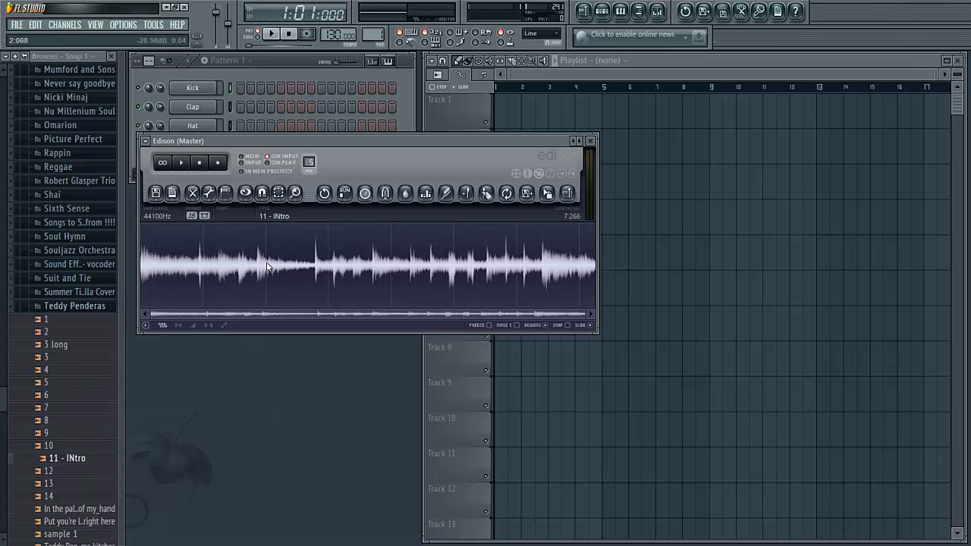
# Crop the intro to a short selected slice, save it as a new sample, and close the editor
pyautogui.moveTo(260, 266); pyautogui.dragTo(285, 265)
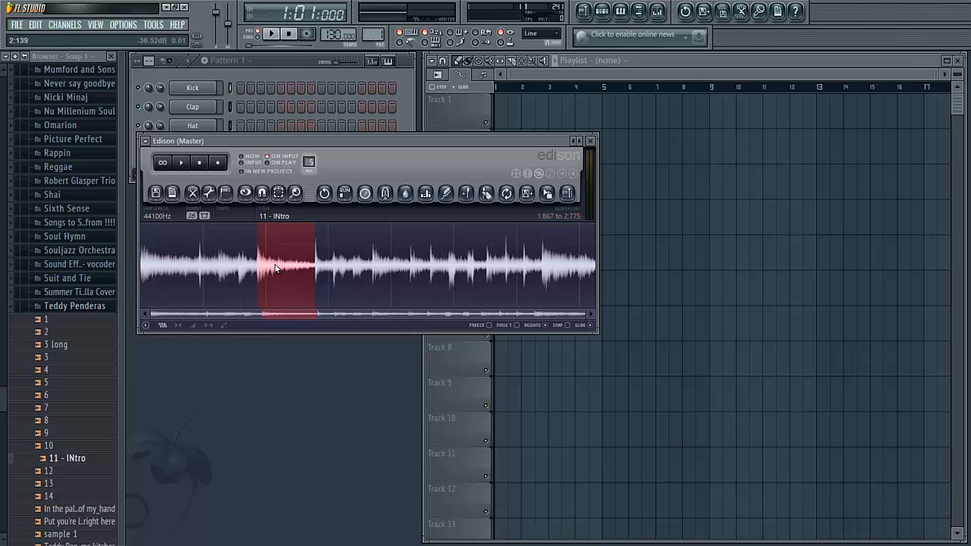
pyautogui.rightClick(276, 270)
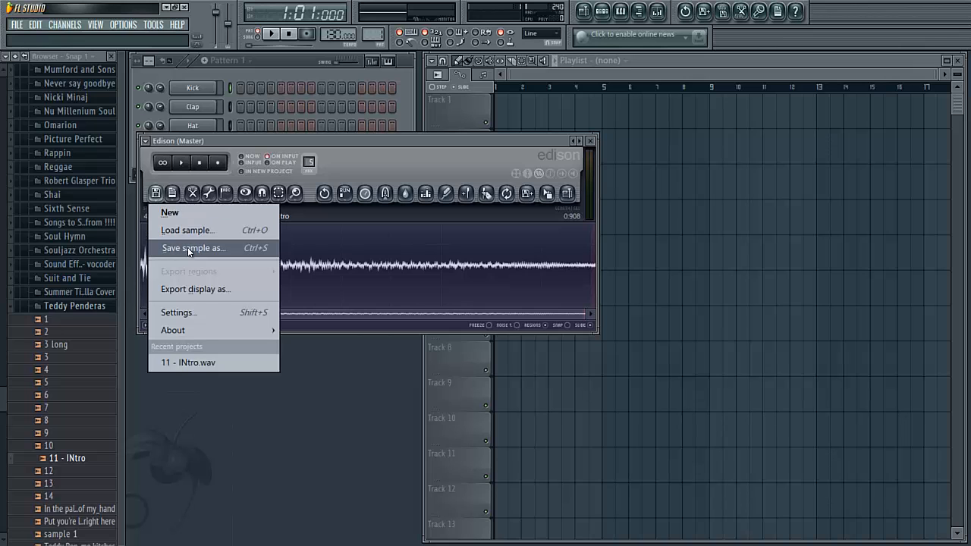
pyautogui.click(193, 248)
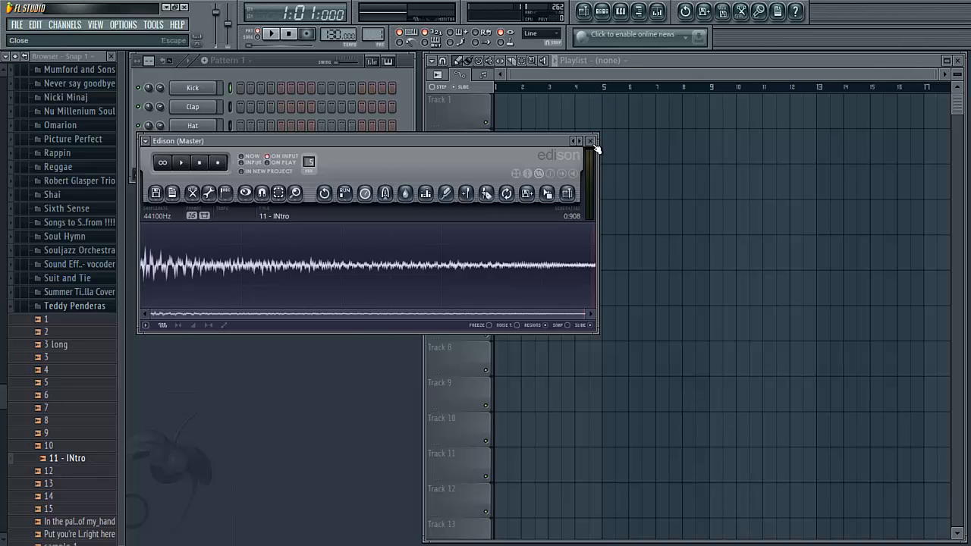
pyautogui.click(590, 141)
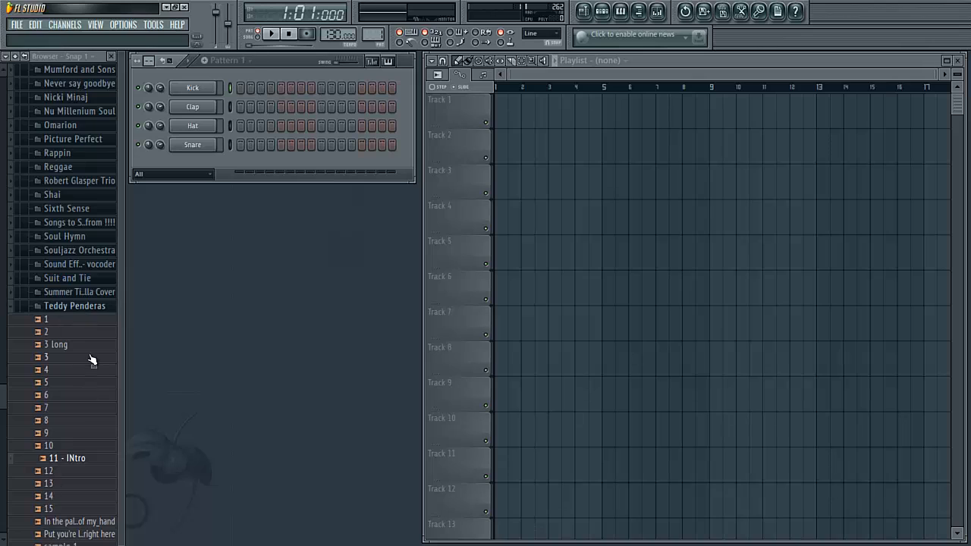
pyautogui.moveTo(67, 332)
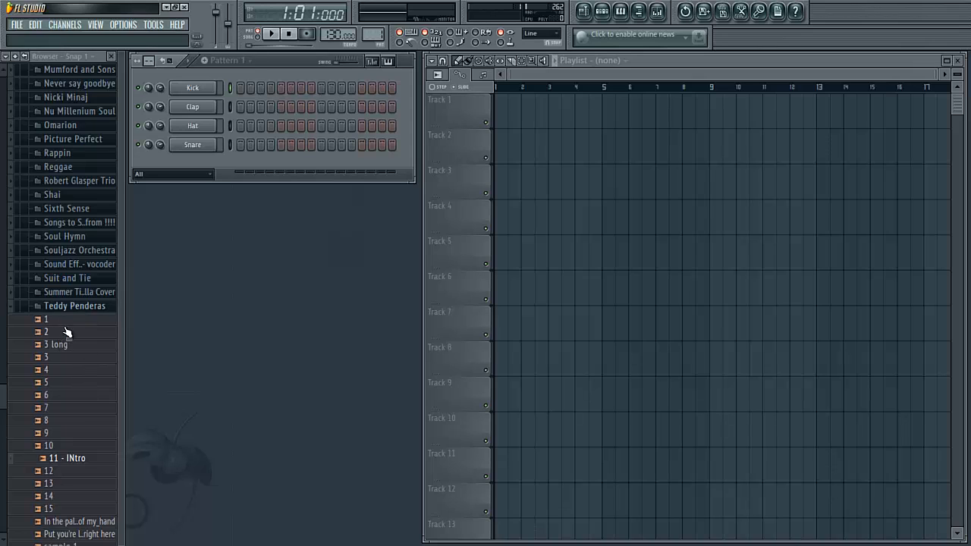
# Load sample 1 as a new rack channel and show its channel settings
pyautogui.moveTo(45, 318); pyautogui.dragTo(224, 201)
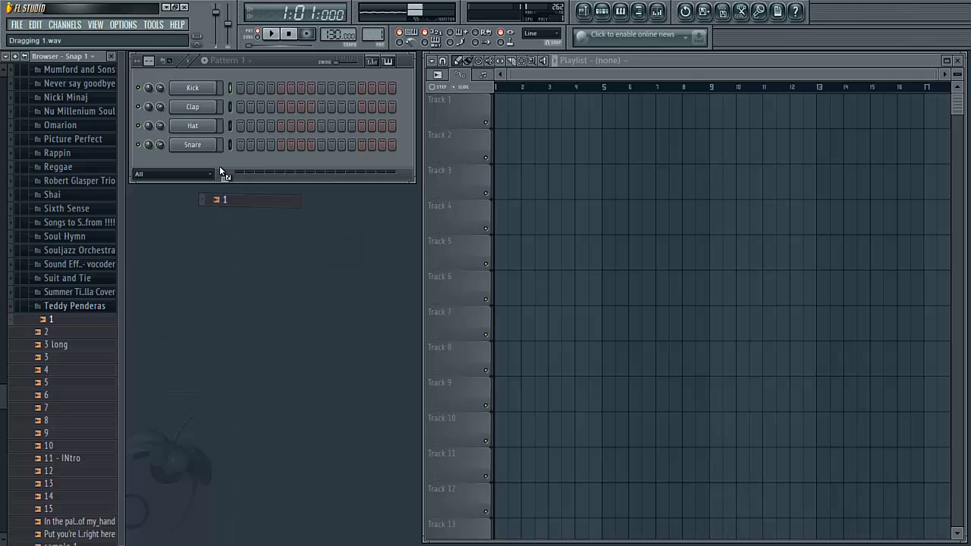
pyautogui.click(191, 164)
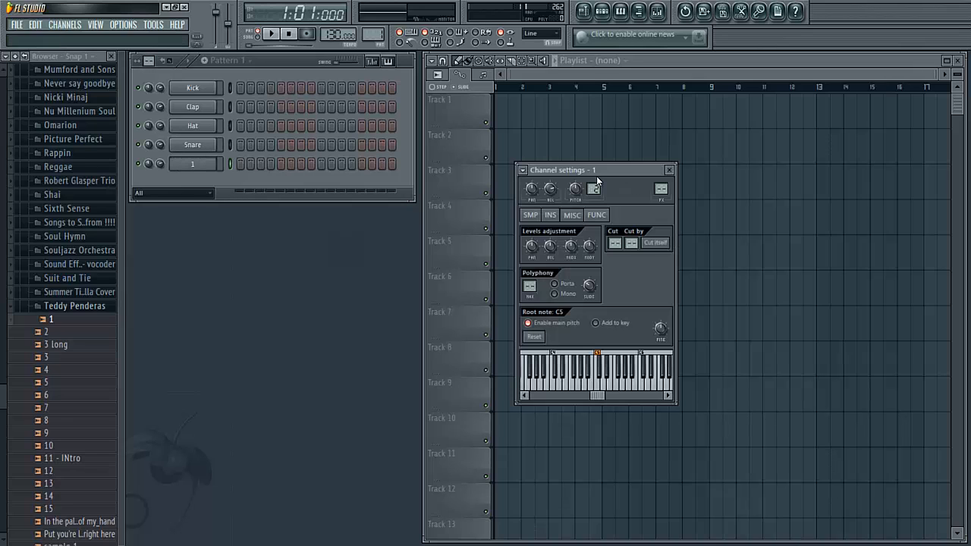
# Shape channel 1's volume envelope rectangular: minimum attack, decay and release, full sustain
pyautogui.click(549, 215)
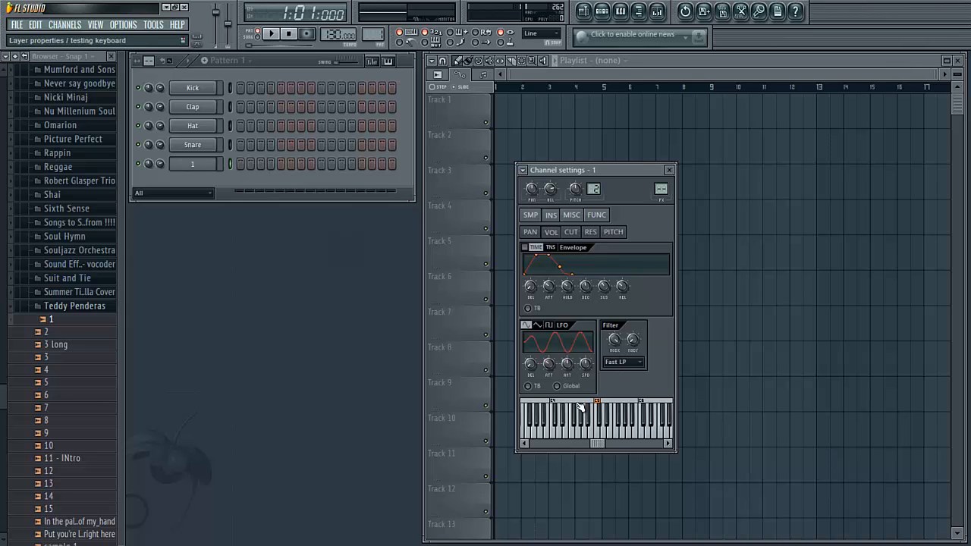
pyautogui.moveTo(595, 418)
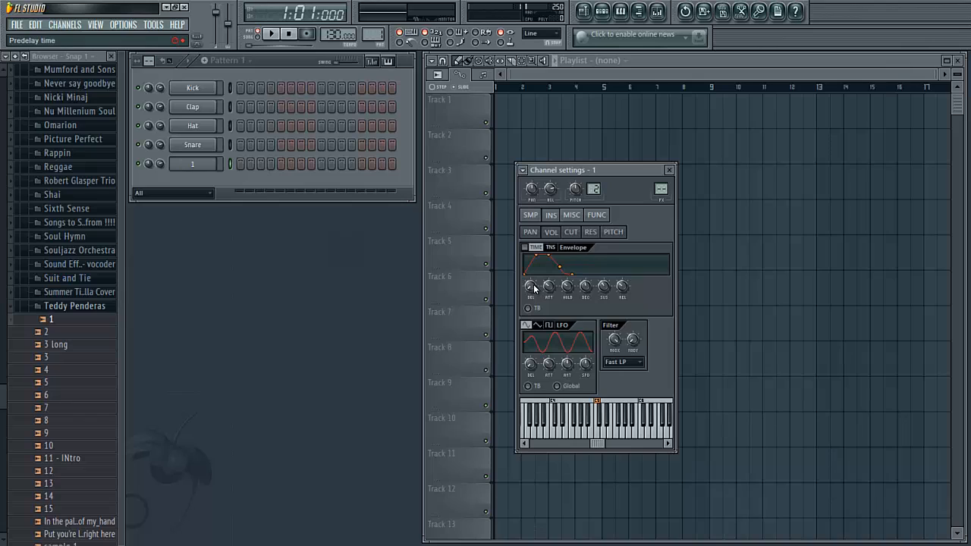
pyautogui.moveTo(547, 286)
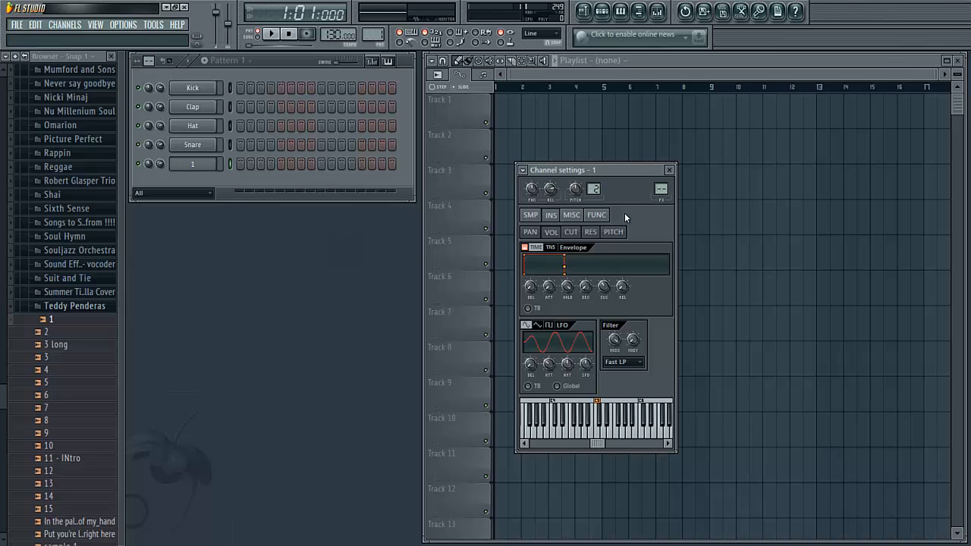
pyautogui.moveTo(629, 182)
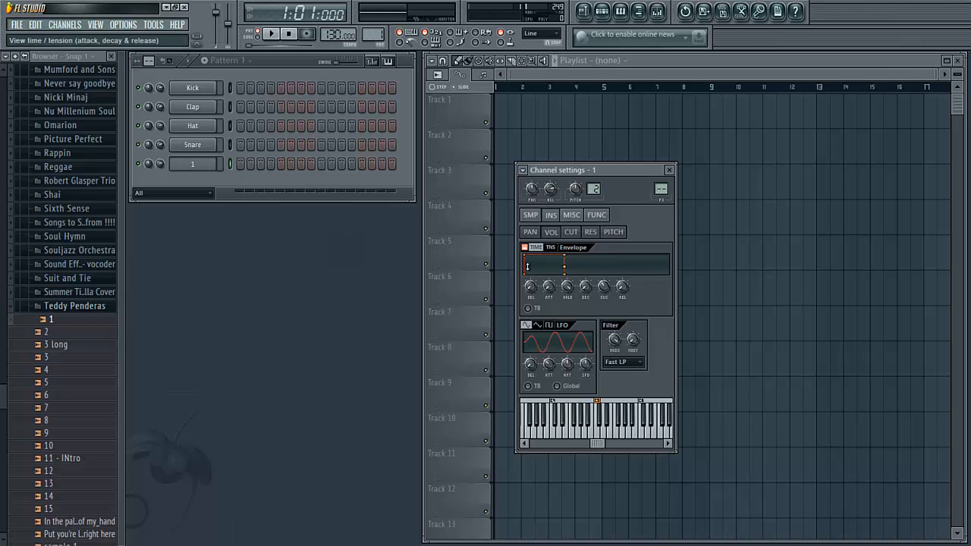
pyautogui.click(270, 33)
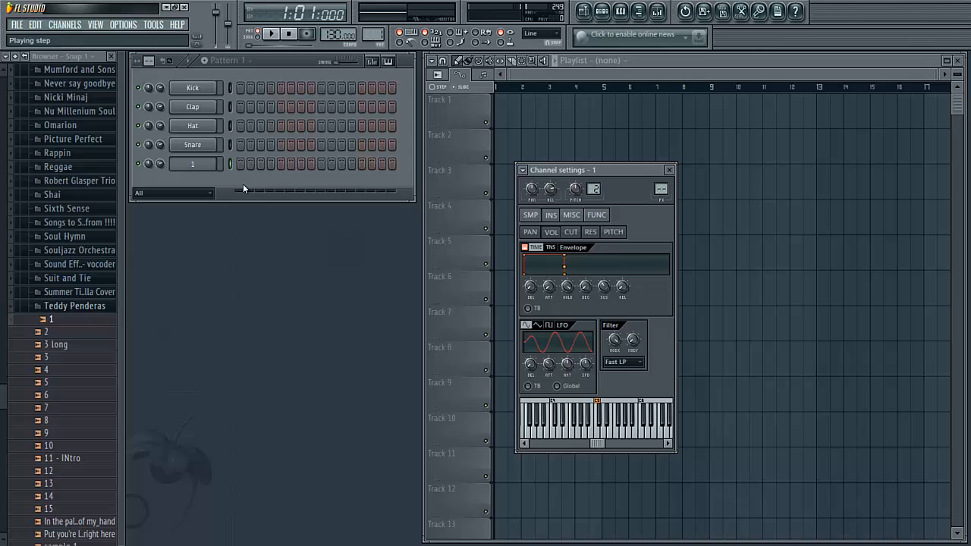
# Clone channel 1 into a new channel 2 that keeps the rectangular envelope
pyautogui.rightClick(191, 164)
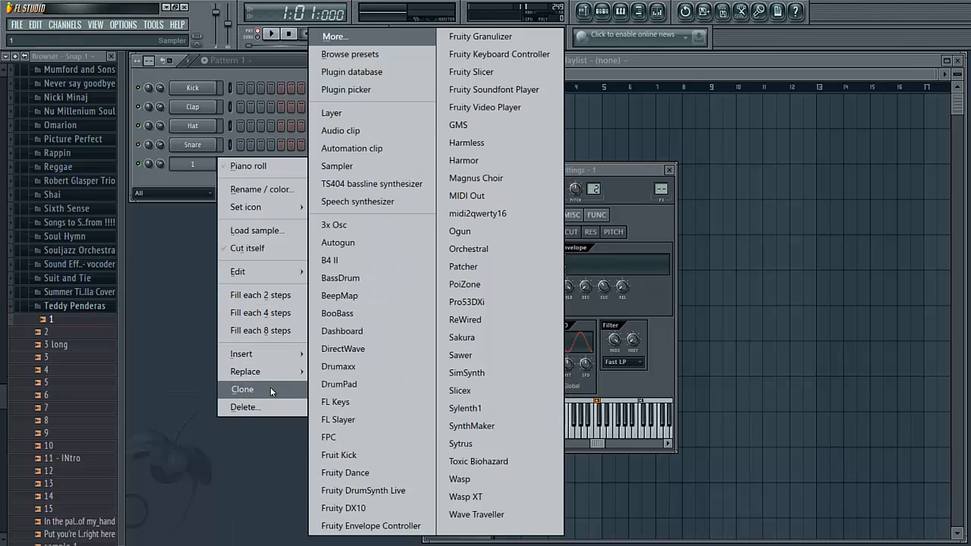
pyautogui.click(242, 388)
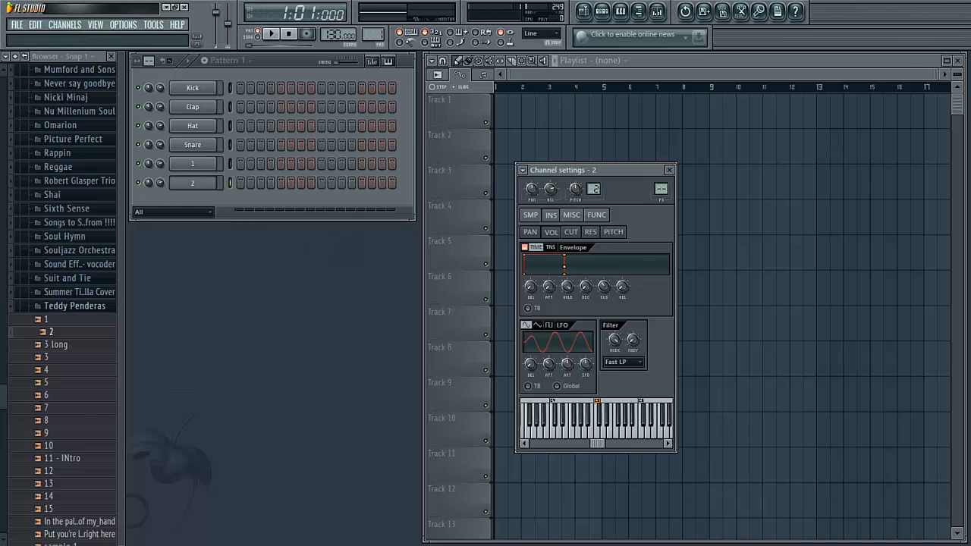
# Clone channel 2 into a third slice channel named 3
pyautogui.rightClick(191, 182)
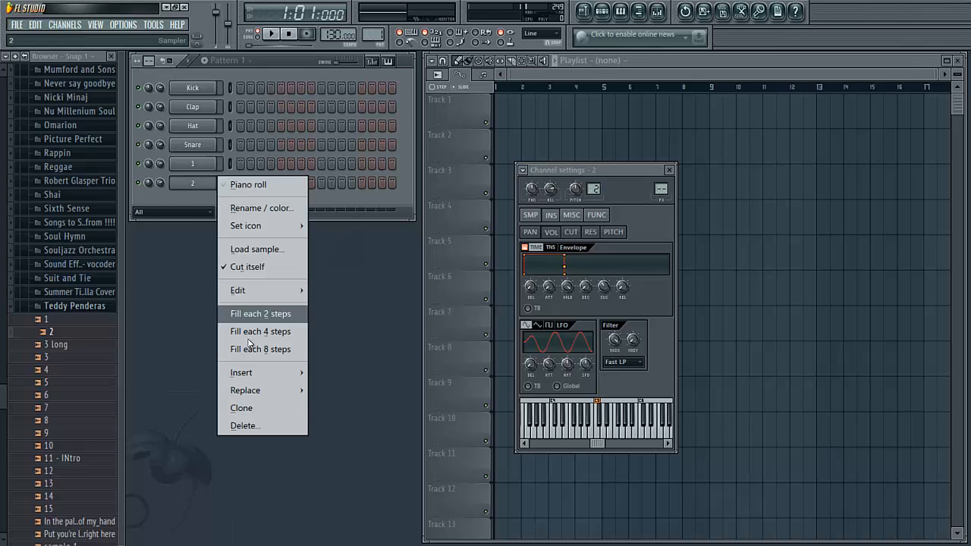
pyautogui.click(261, 312)
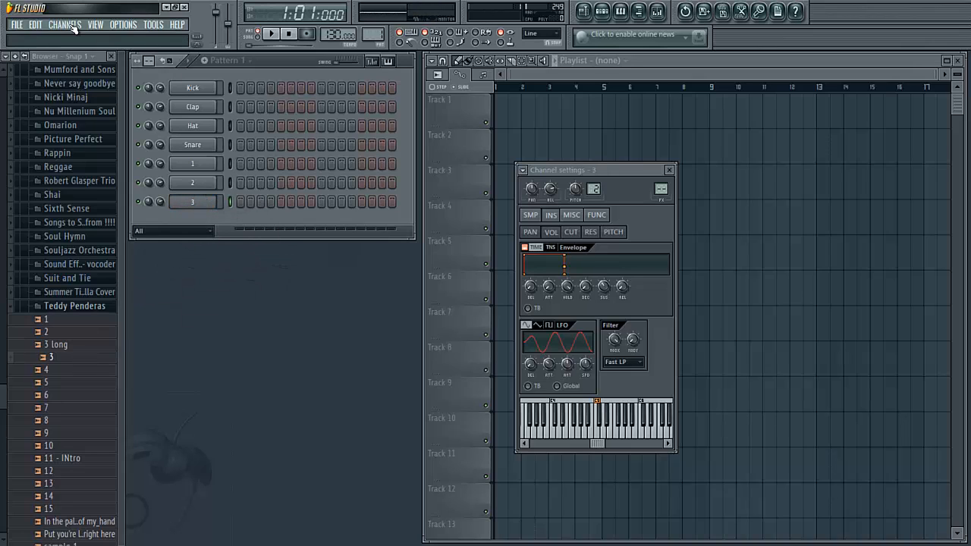
# Add a Layer channel to the rack via the Channels menu
pyautogui.click(64, 24)
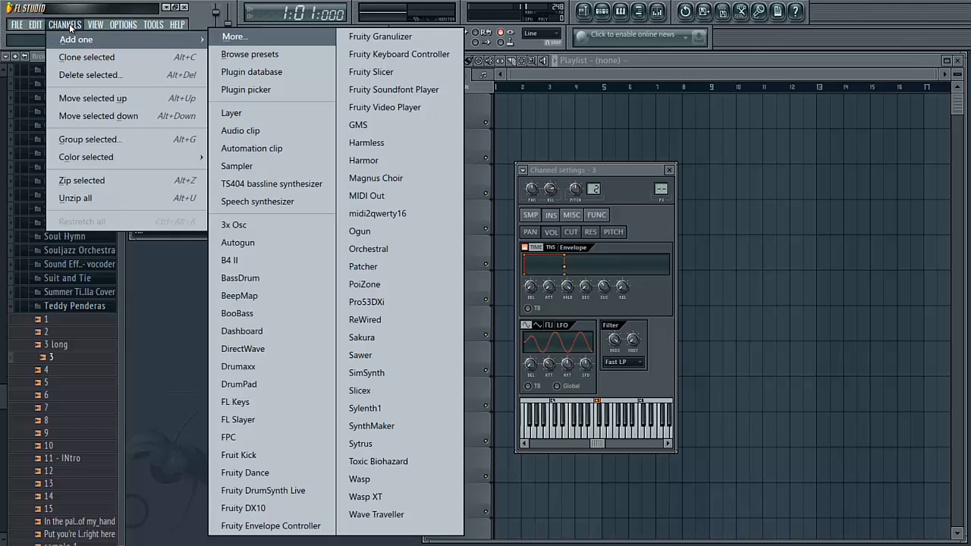
pyautogui.moveTo(279, 122)
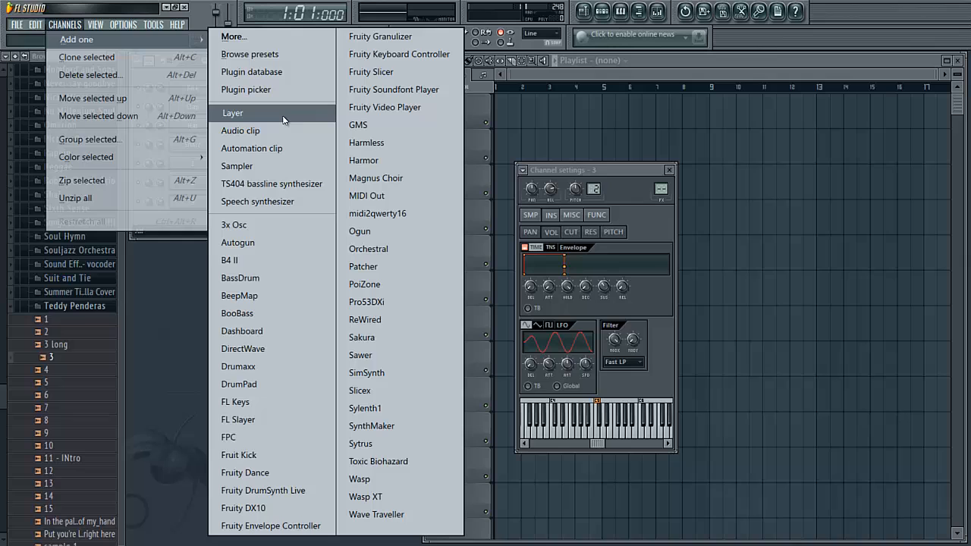
pyautogui.click(234, 113)
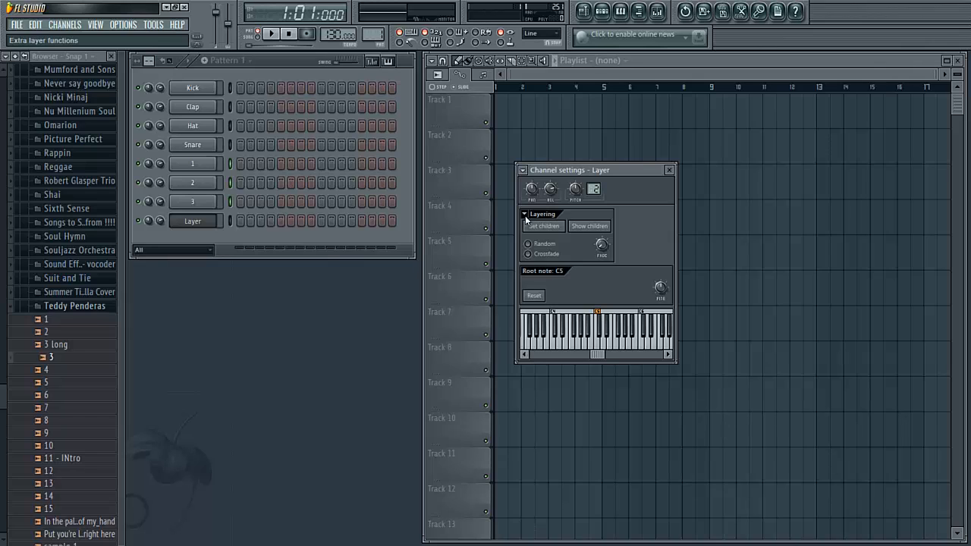
# Split the Layer's child slices across separate keys and close its settings
pyautogui.click(540, 213)
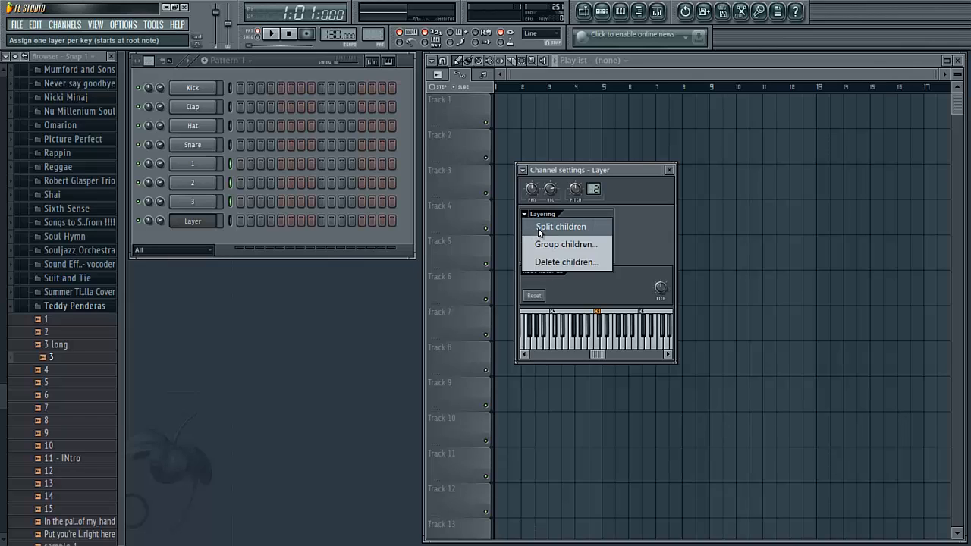
pyautogui.click(559, 226)
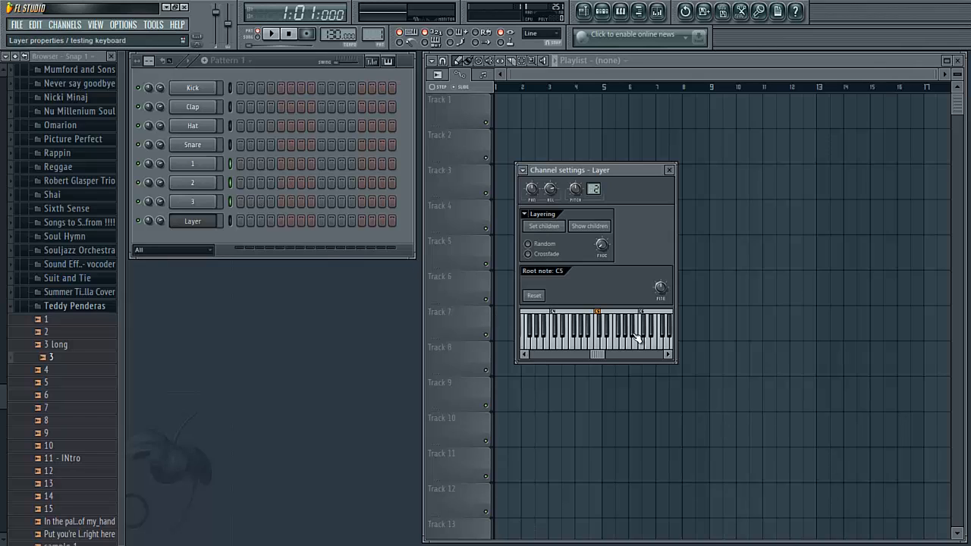
pyautogui.moveTo(612, 341)
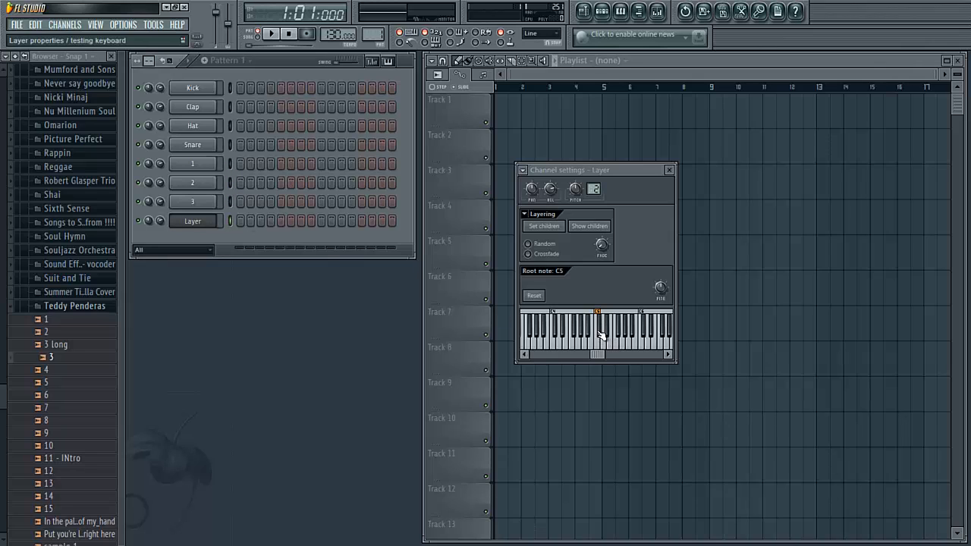
pyautogui.moveTo(599, 352)
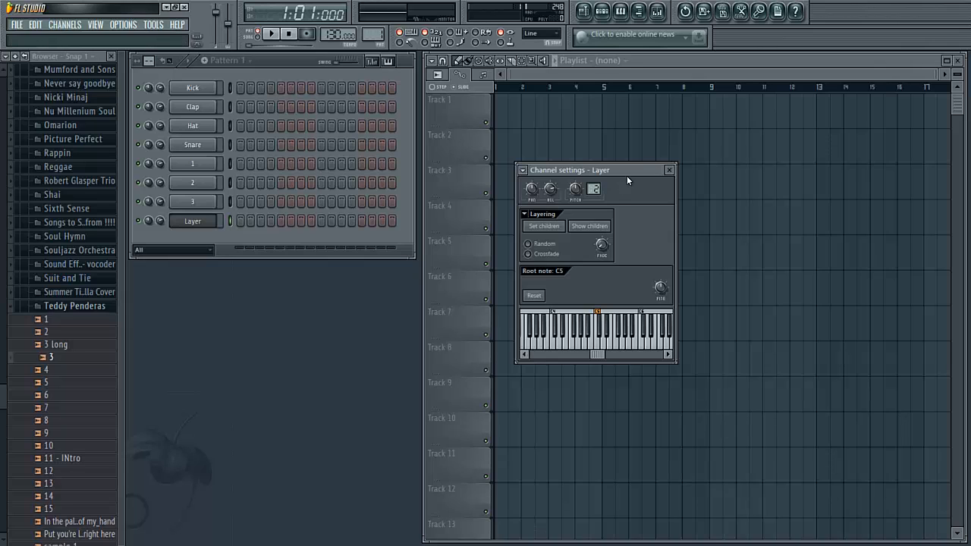
pyautogui.click(668, 170)
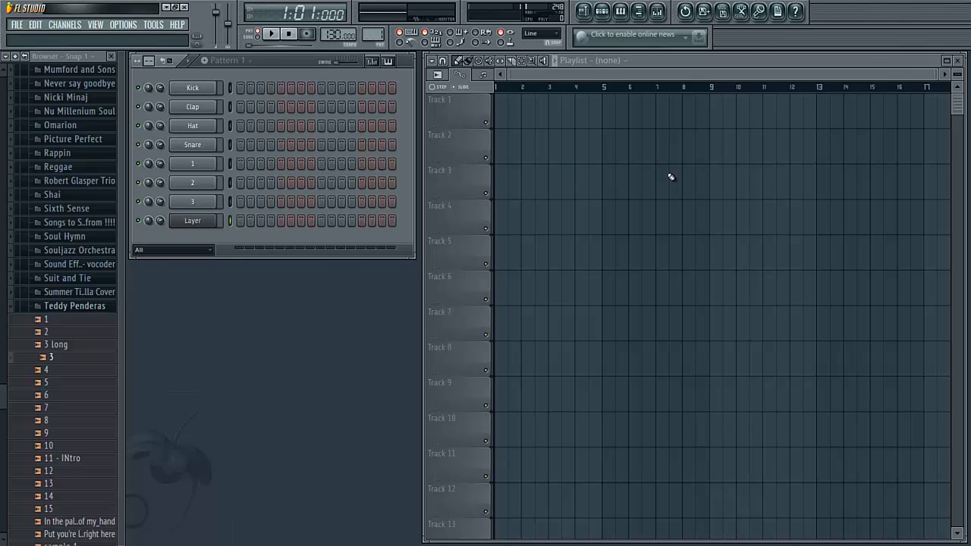